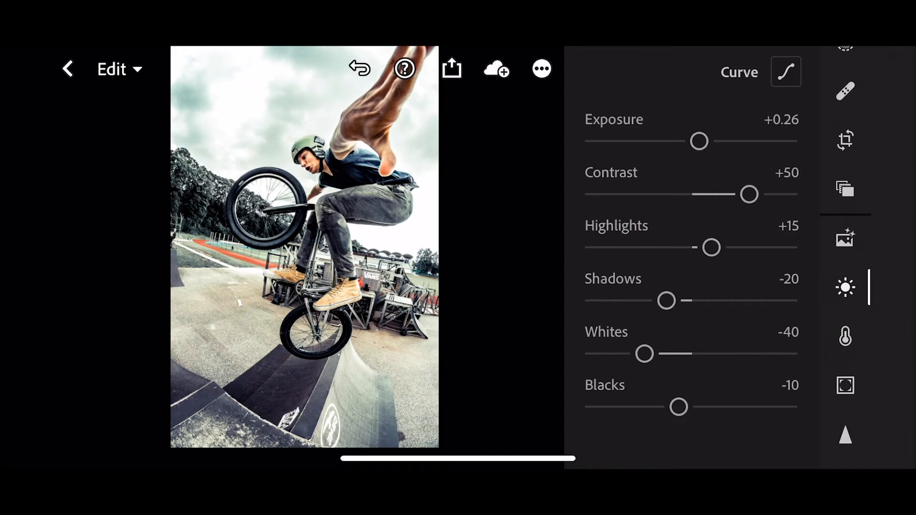
Bend the tone curve for brighter exposure and higher contrast on the BMX photo
click(785, 71)
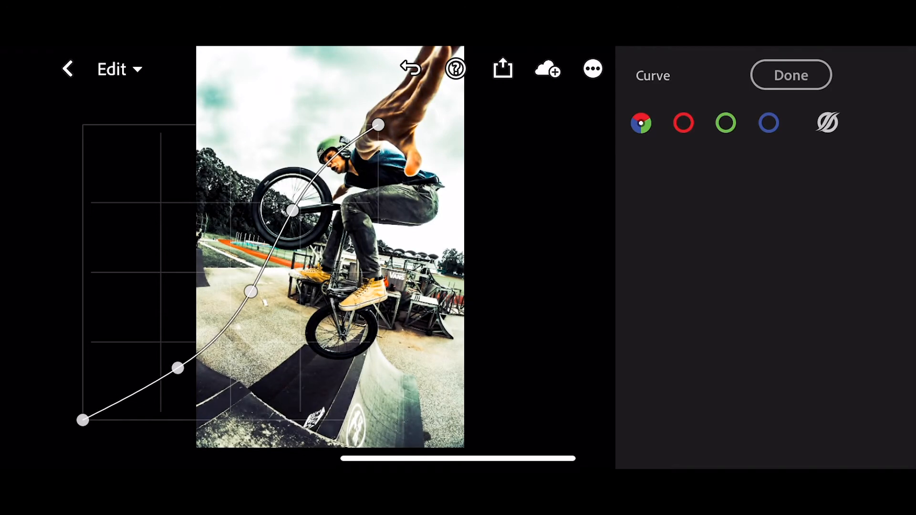
drag(292, 211, 309, 213)
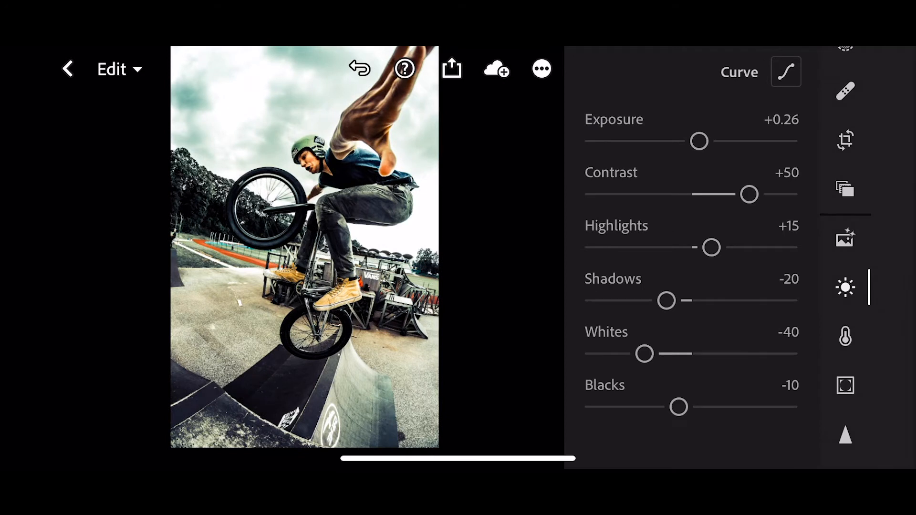
Set Vibrance +5 and Saturation -50 in the Color panel, heading into Color Mix
click(844, 333)
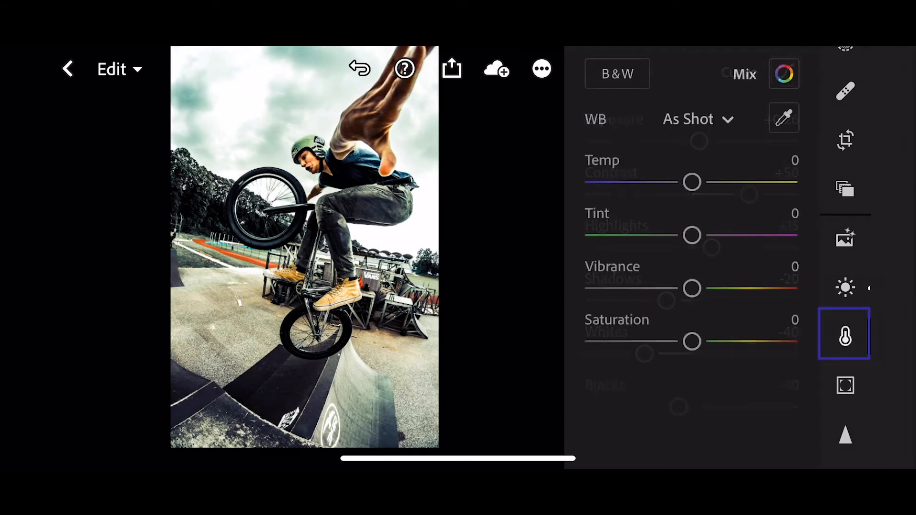
click(844, 334)
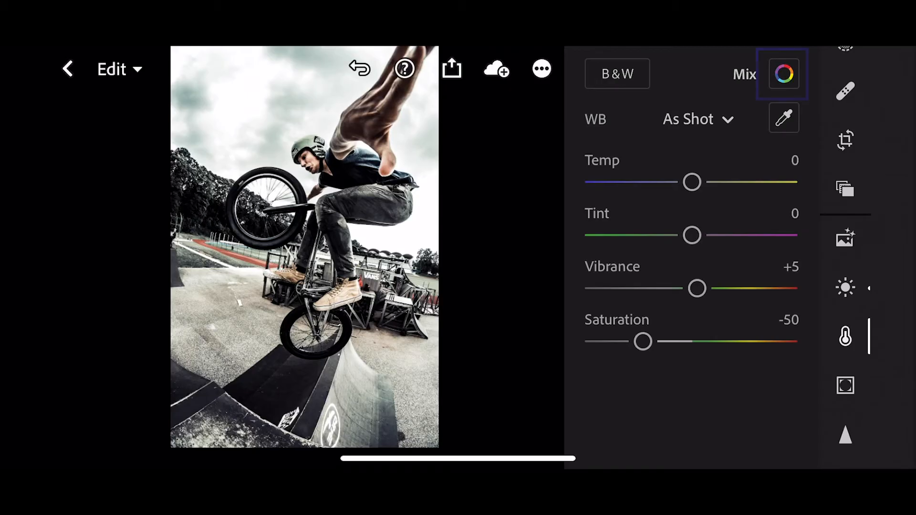
click(782, 73)
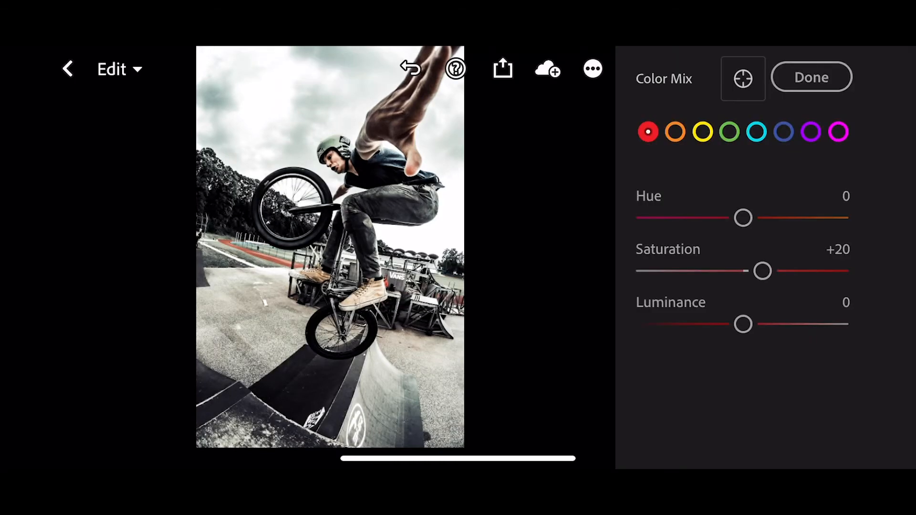
Set orange Hue -10, Saturation +20, Luminance -12, and blue Saturation -90 in Color Mix
click(674, 132)
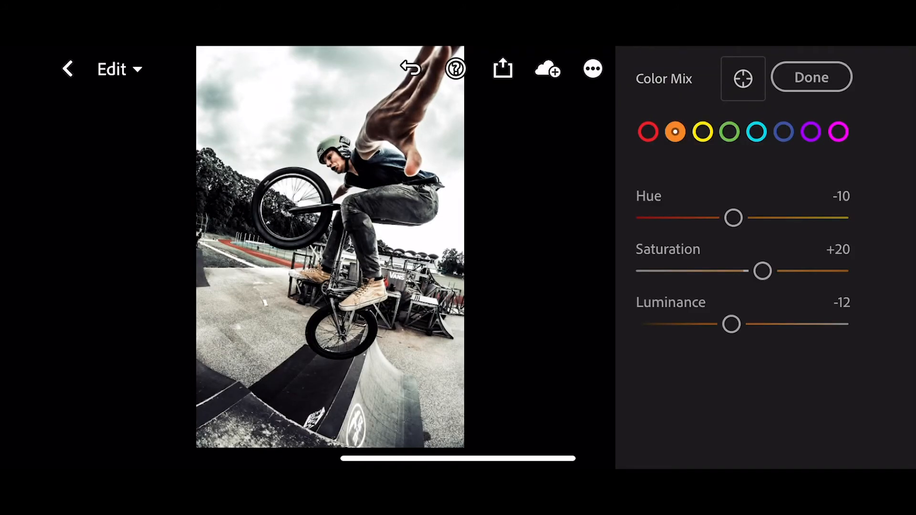
click(702, 131)
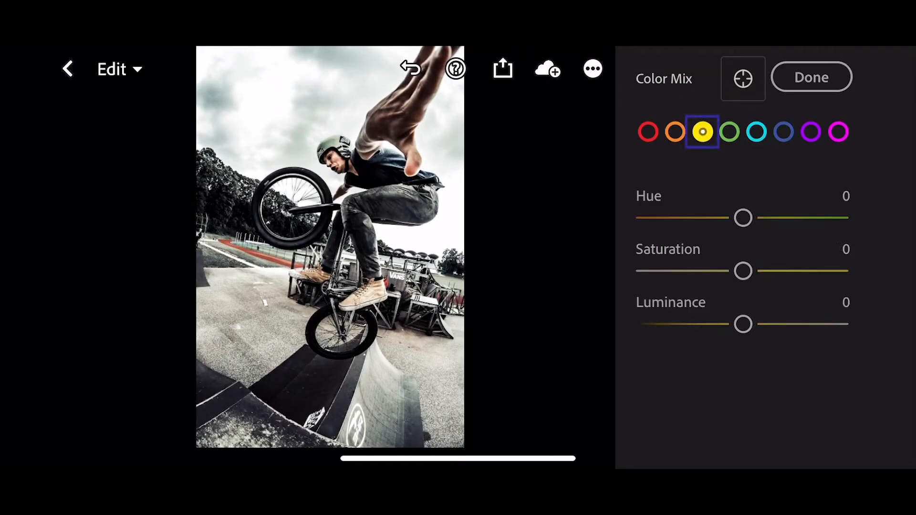
click(701, 131)
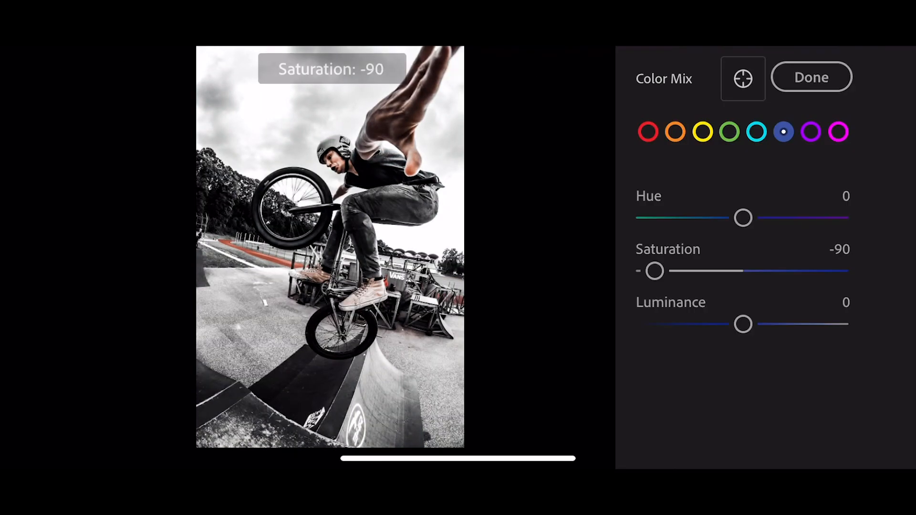
click(838, 131)
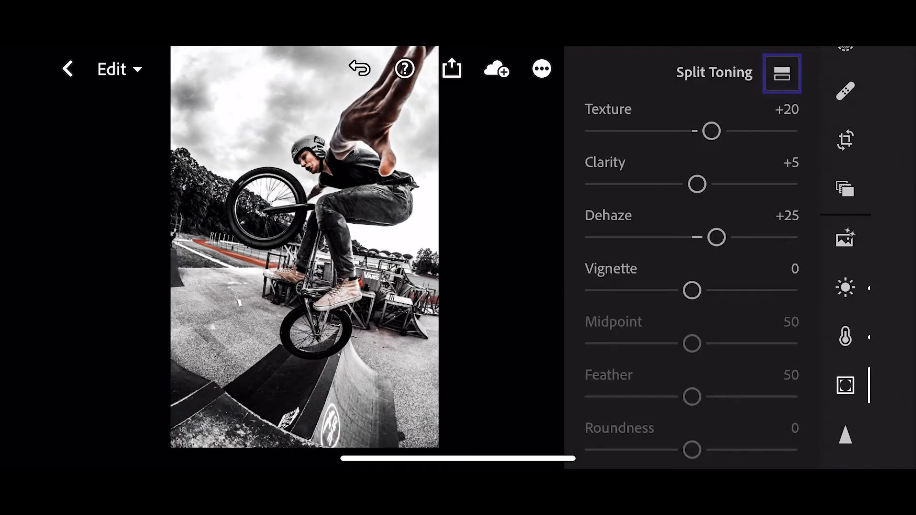
Set Texture +20, Clarity +5, Dehaze +25, then split tone Highlights H31 S11, Shadows H225 S13
click(781, 73)
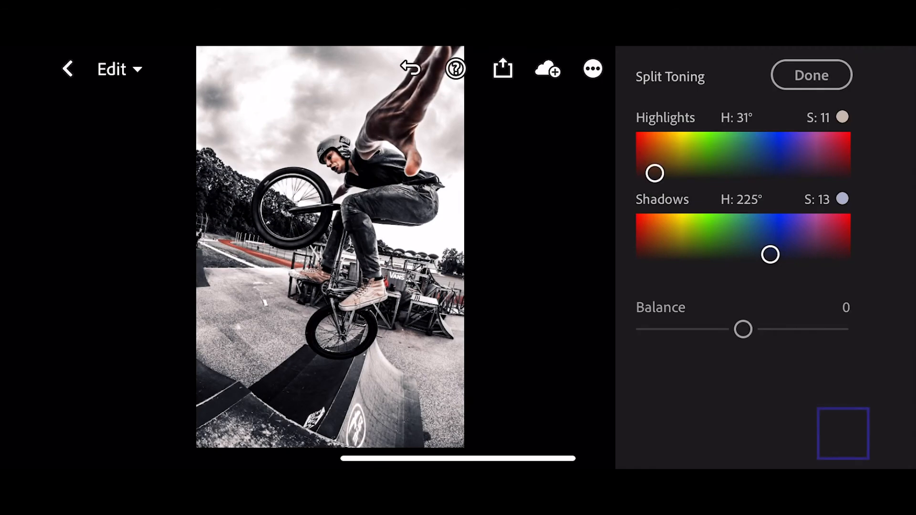
Confirm the split toning and collapse Effects to view the graded BMX photo
click(844, 433)
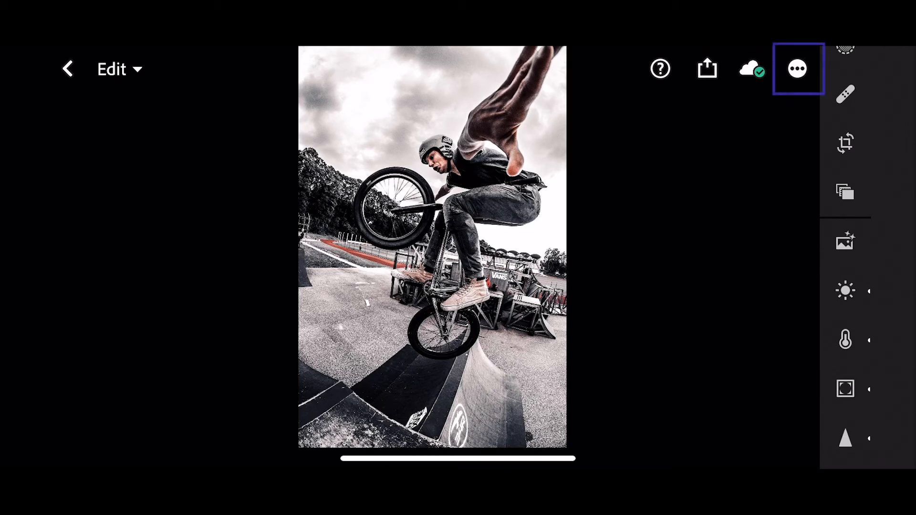
Create a preset from the current edits named 'Black London'
click(796, 69)
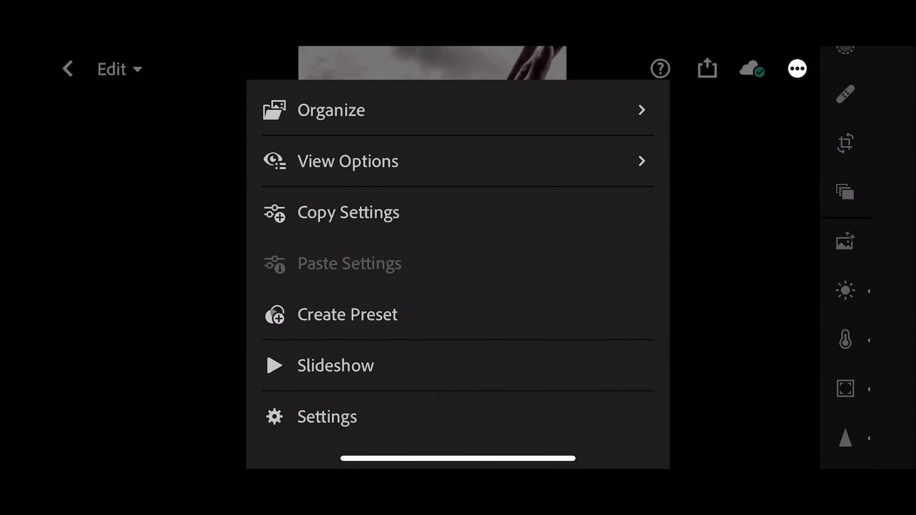
click(348, 314)
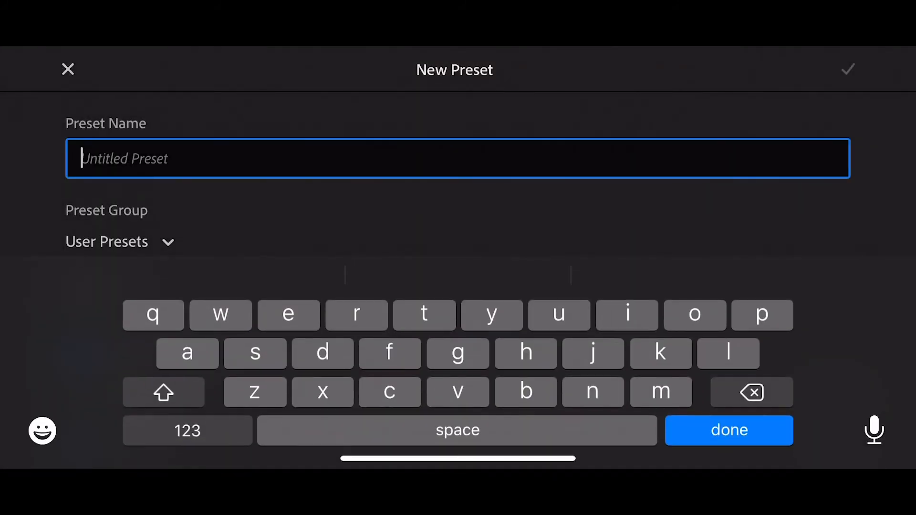
text(Black London)
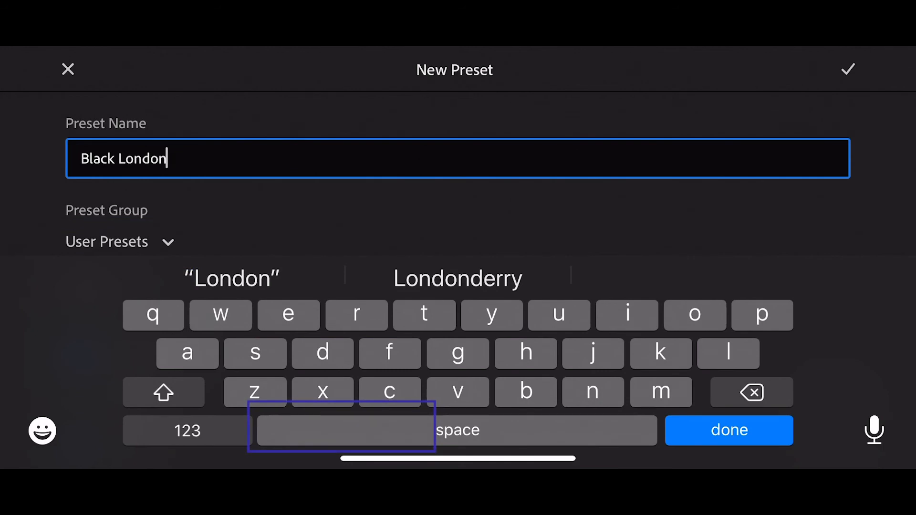
Place the preset in a new group named 'London' and confirm it
click(121, 242)
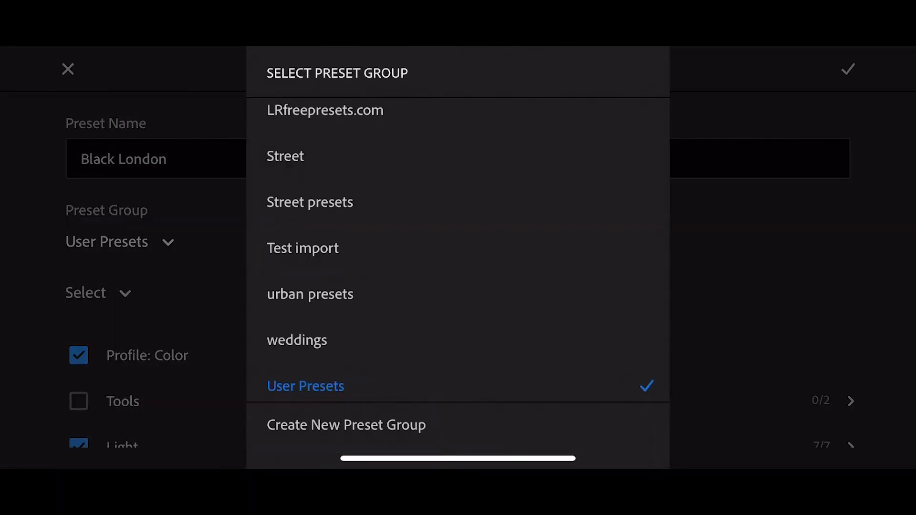
click(345, 424)
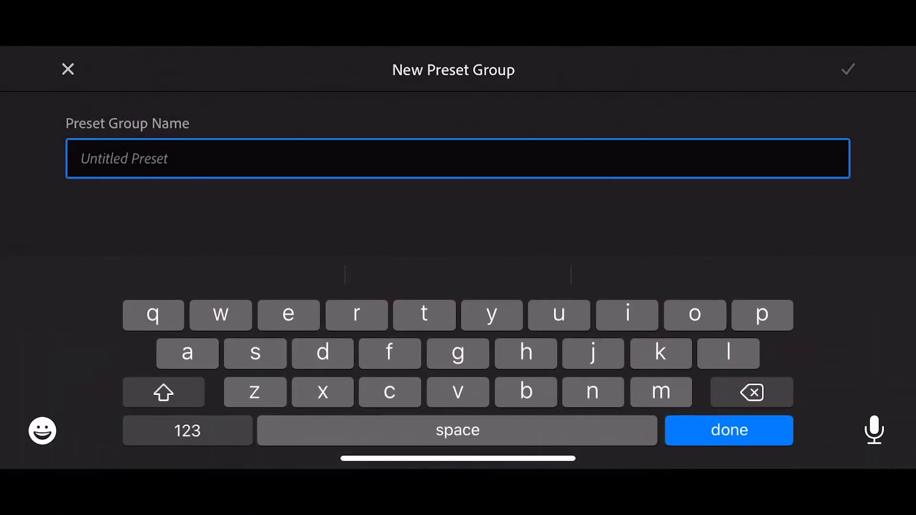
text(o)
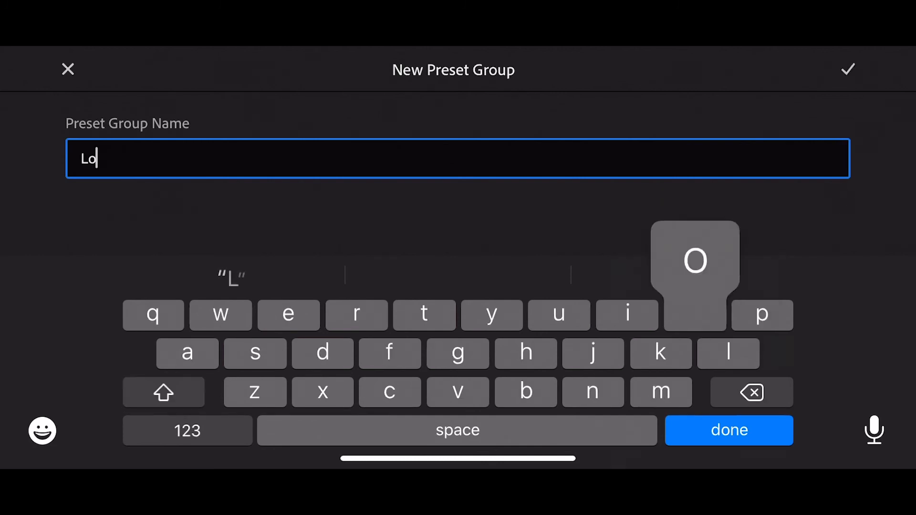
text(ndo)
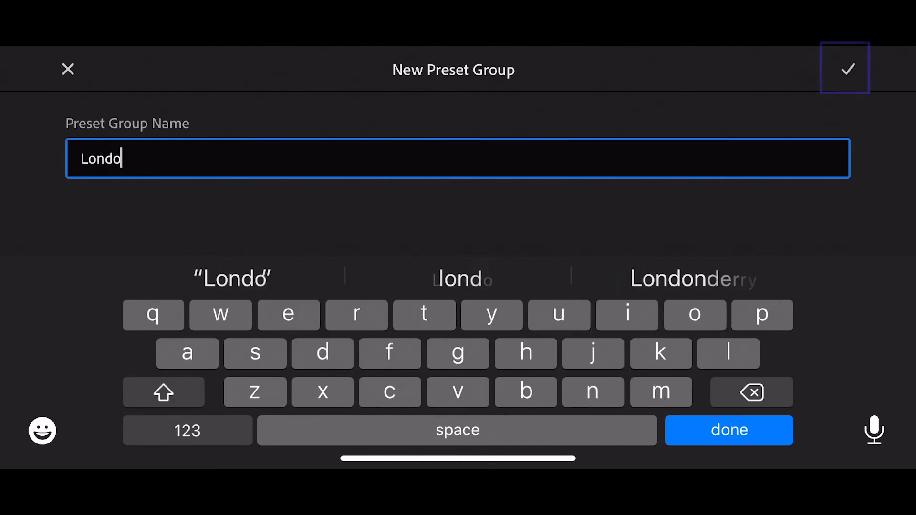
click(844, 67)
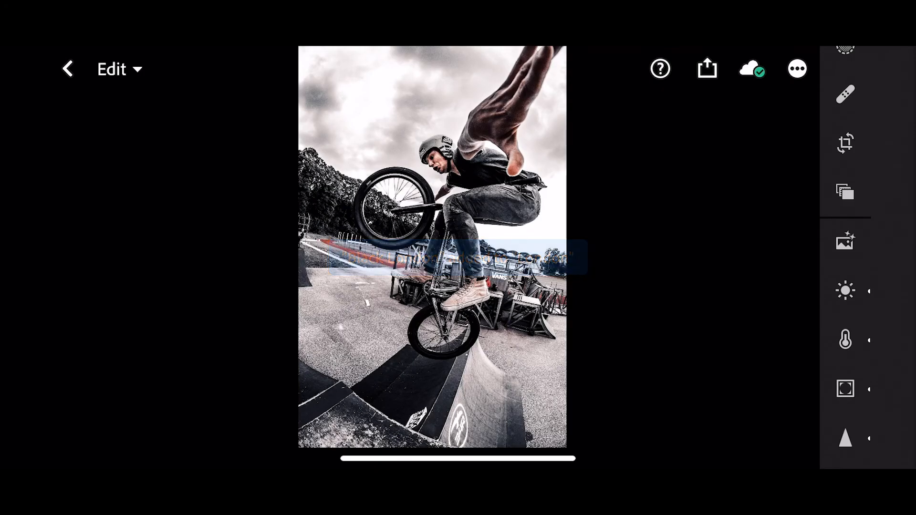
Return to the album and bring up presets on the drum photo
click(66, 69)
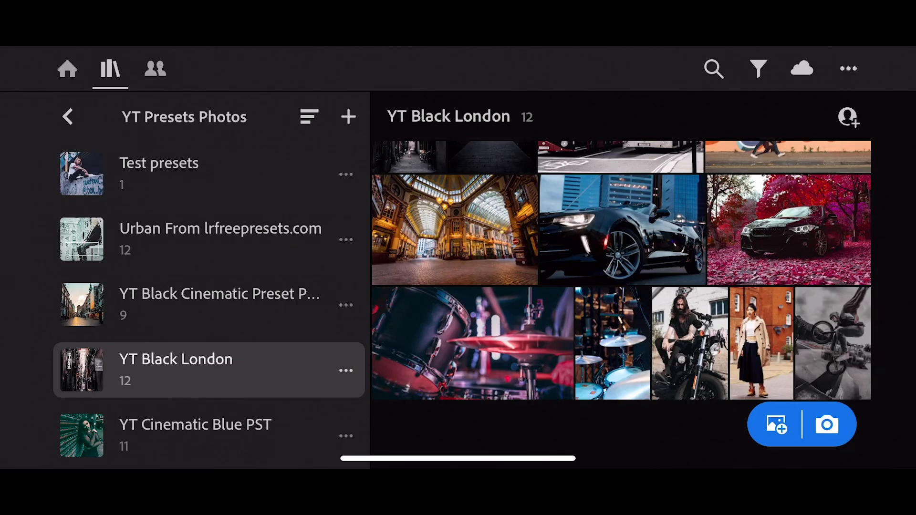
click(470, 344)
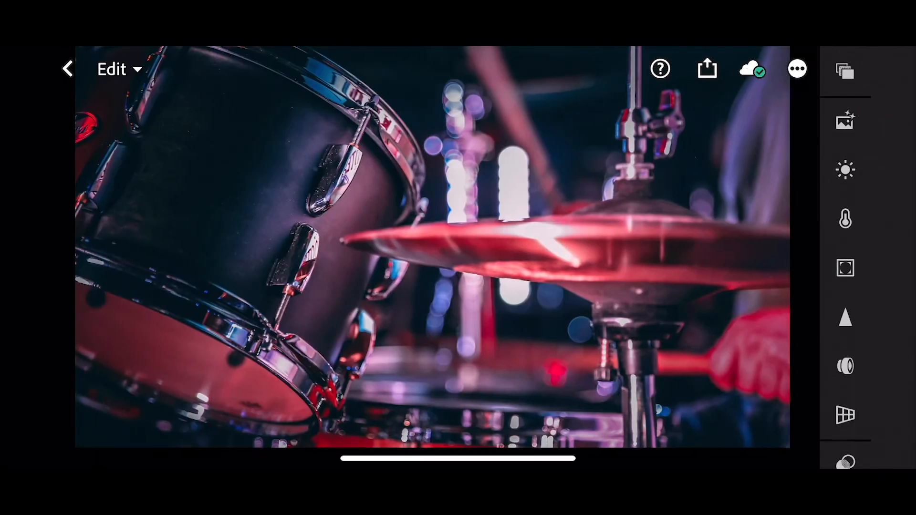
click(845, 386)
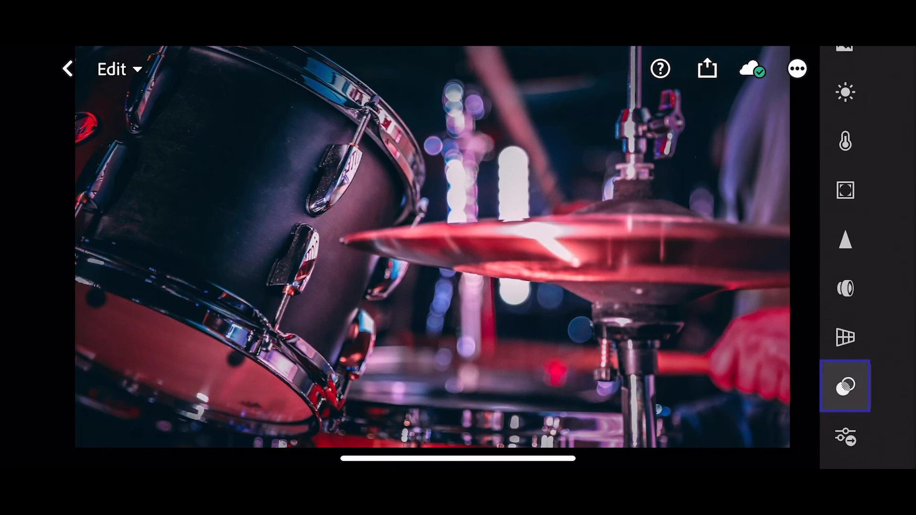
click(845, 386)
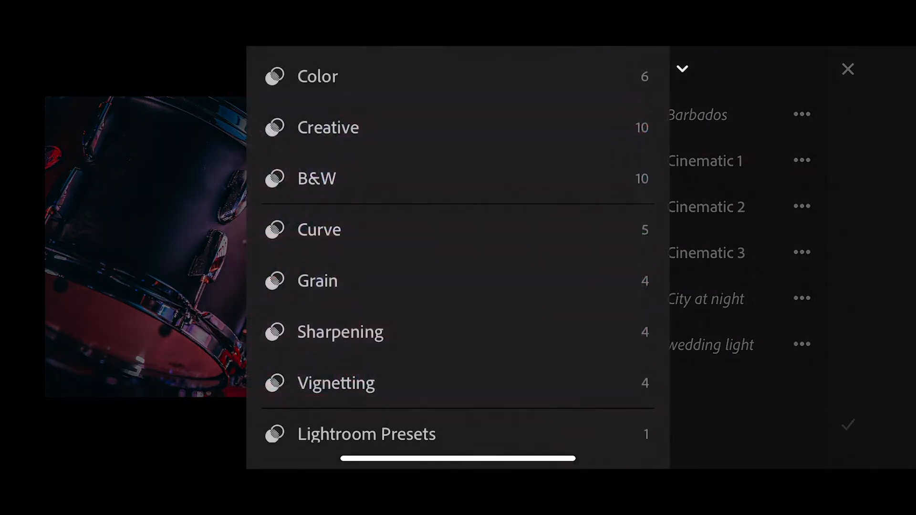
Apply the Black London preset from the London group to the drum photo
scroll(down, 3)
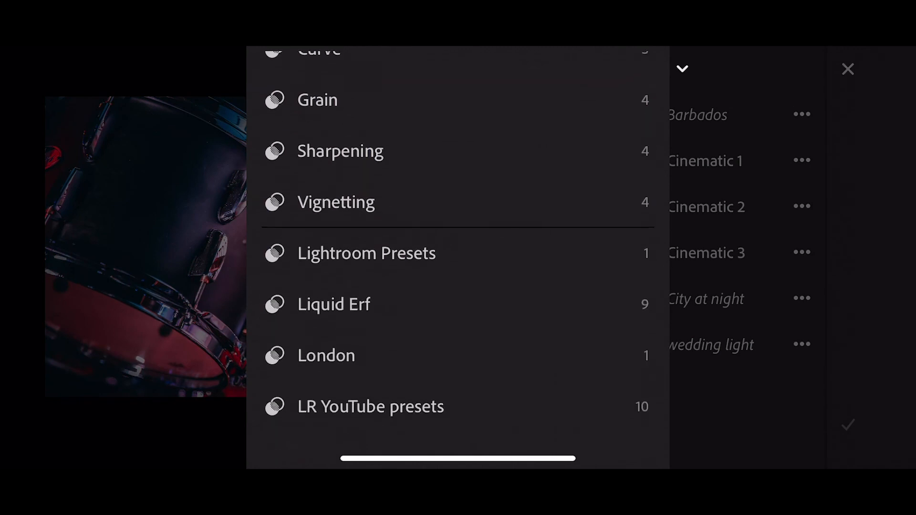
click(326, 355)
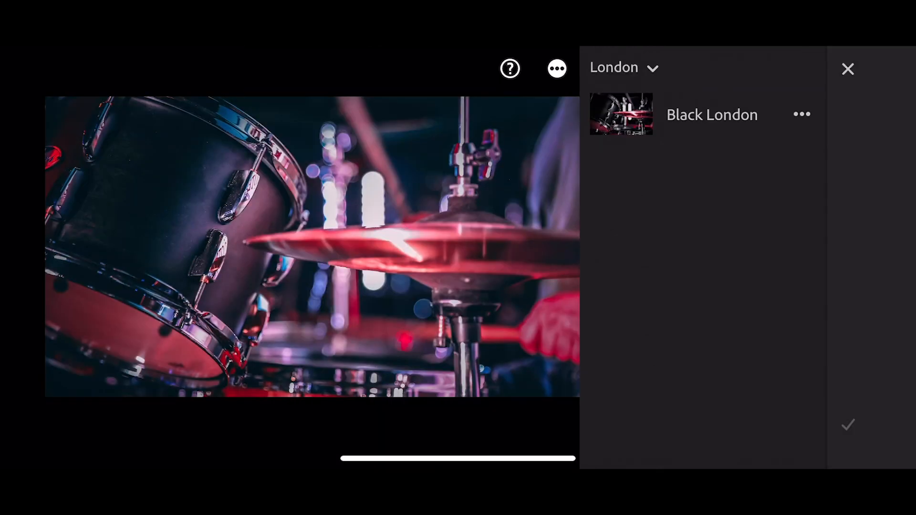
click(711, 115)
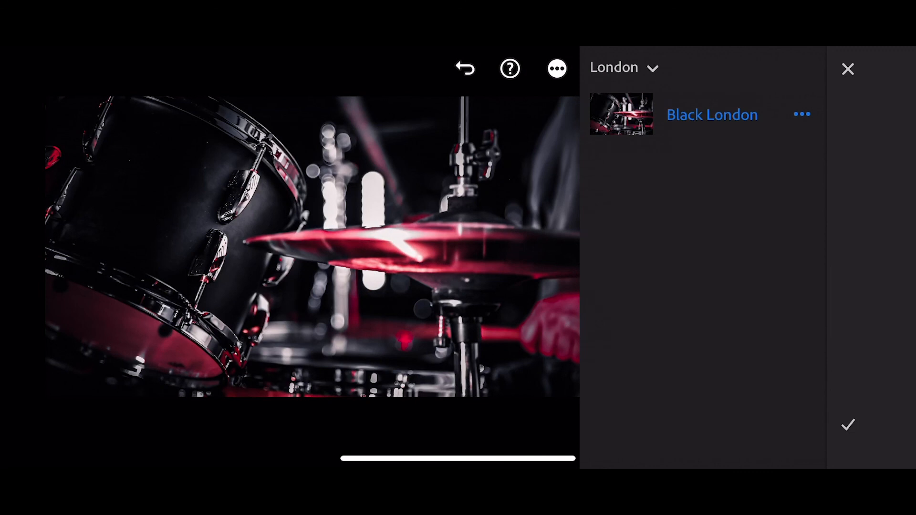